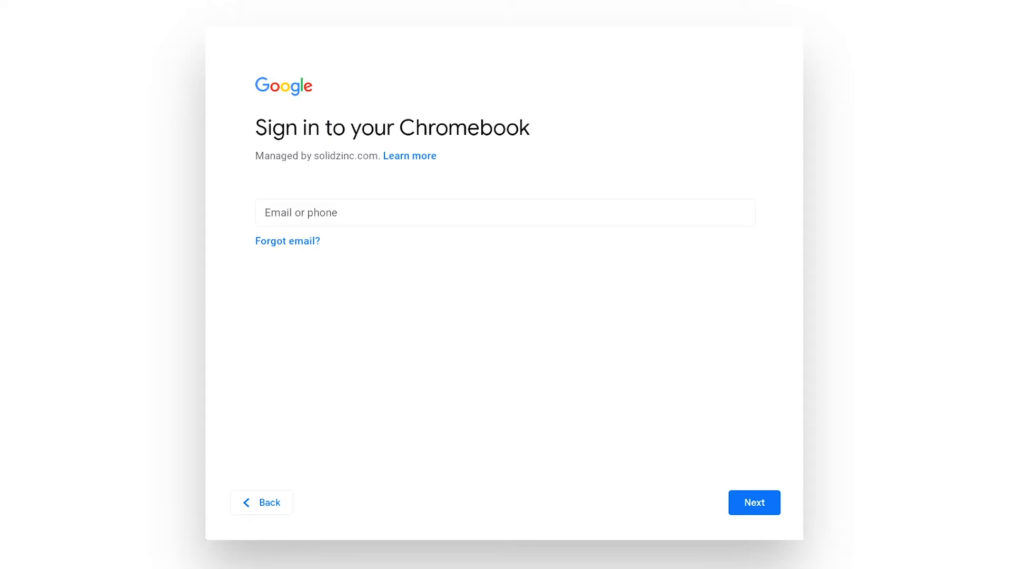
click(504, 213)
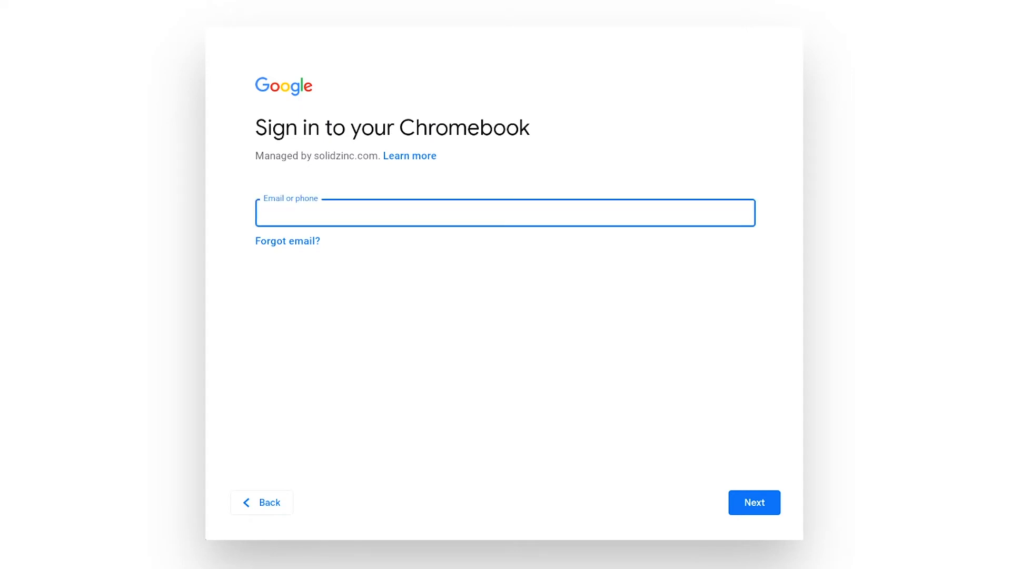
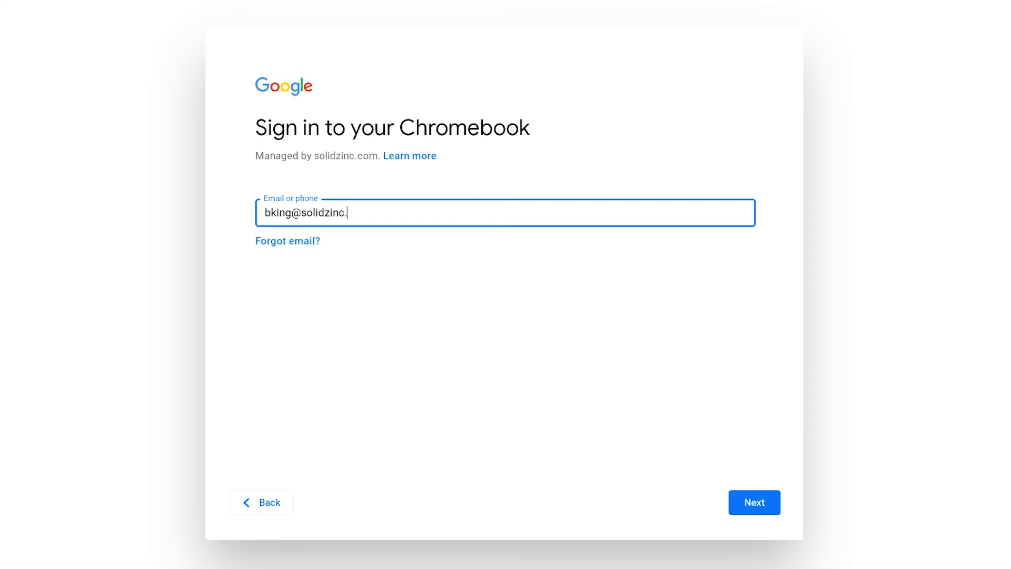
click(753, 502)
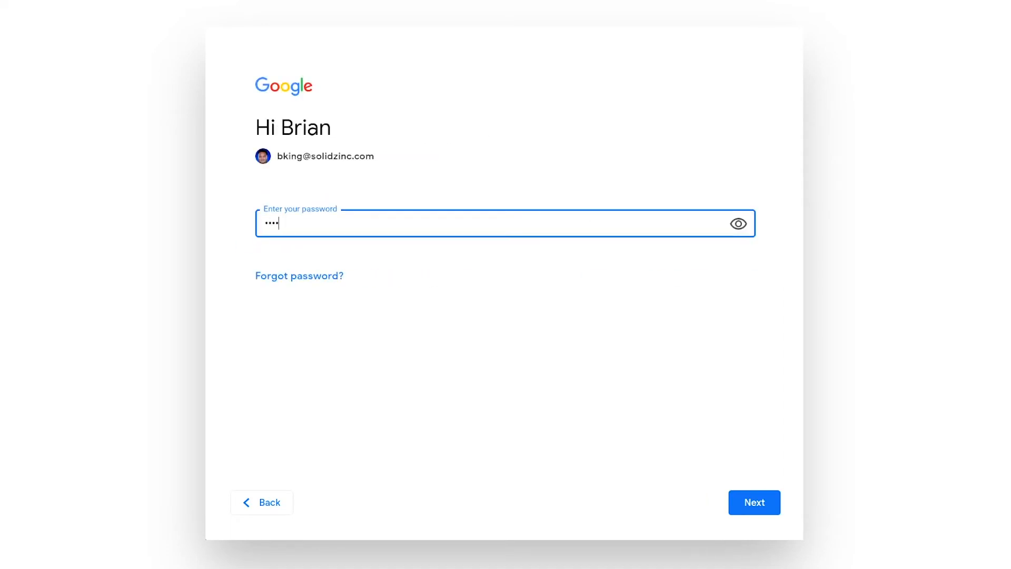
click(753, 502)
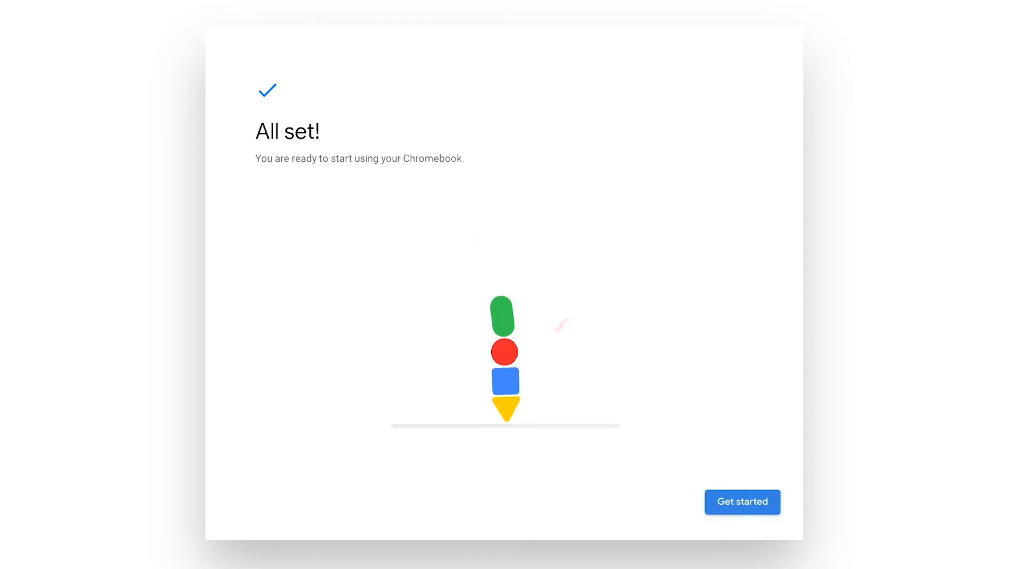
click(742, 501)
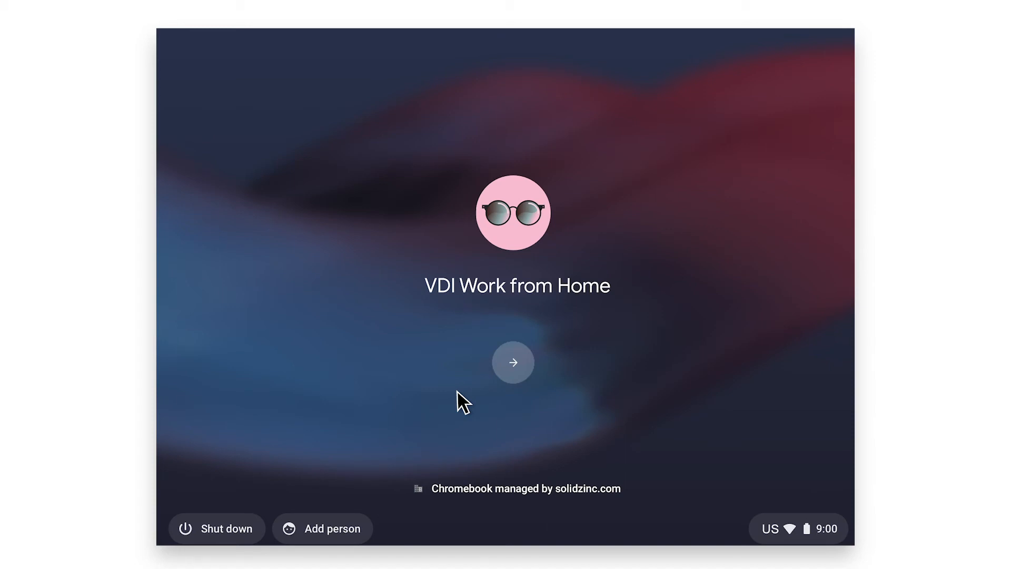
- Launch the VDI Work from Home session and log on to Solid Zinc with the filled-in credentials
click(513, 362)
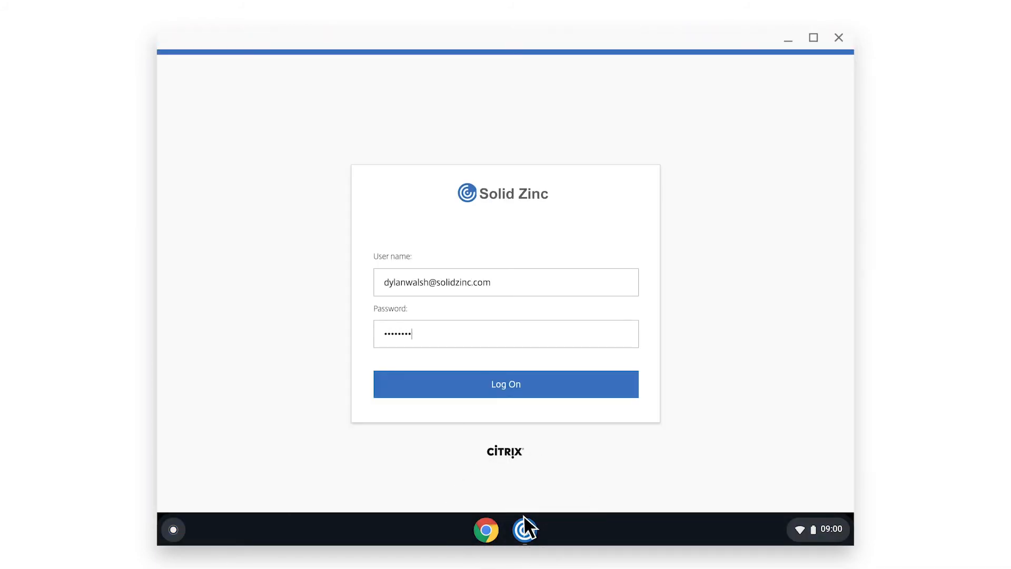
click(506, 384)
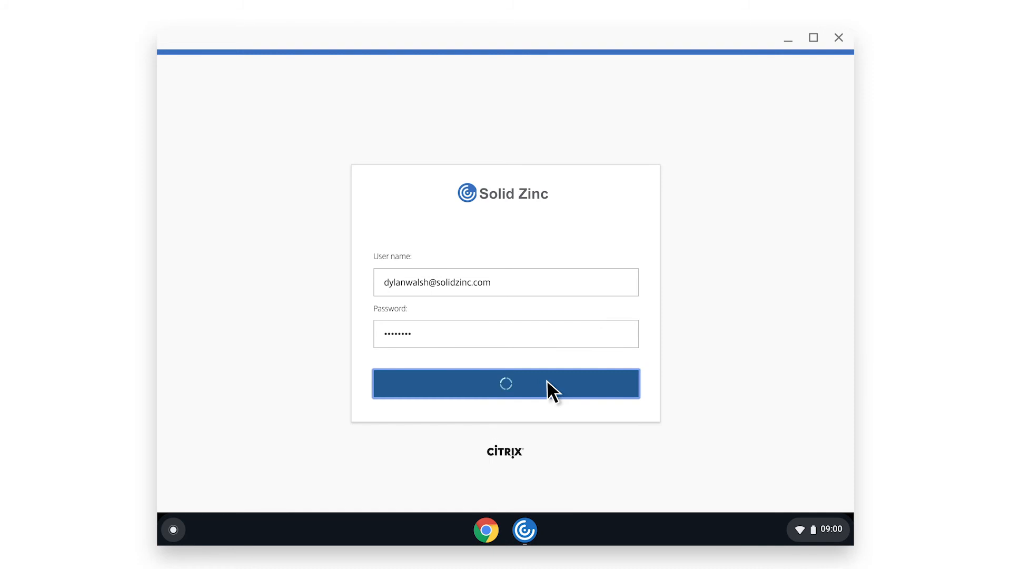
click(505, 383)
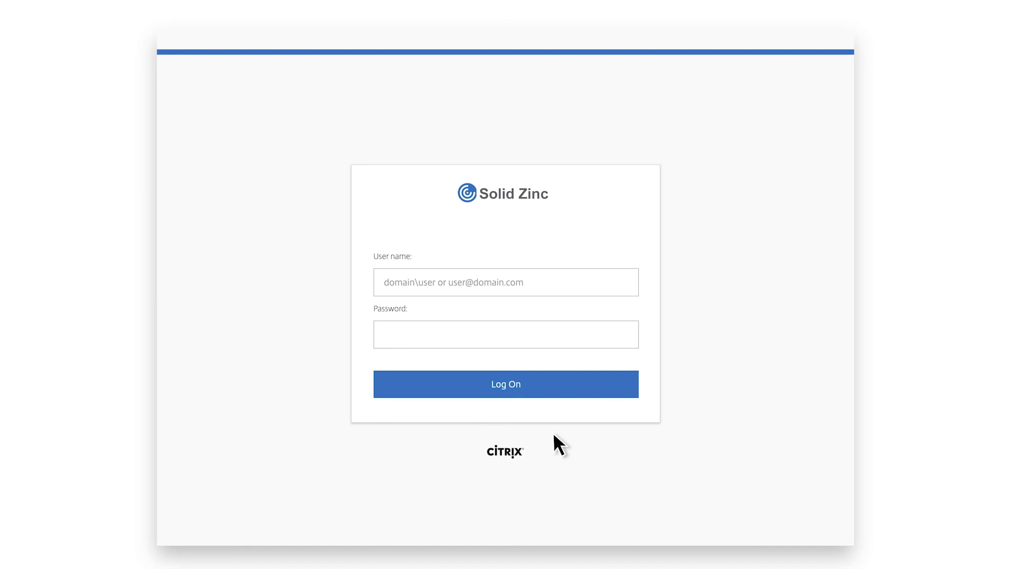
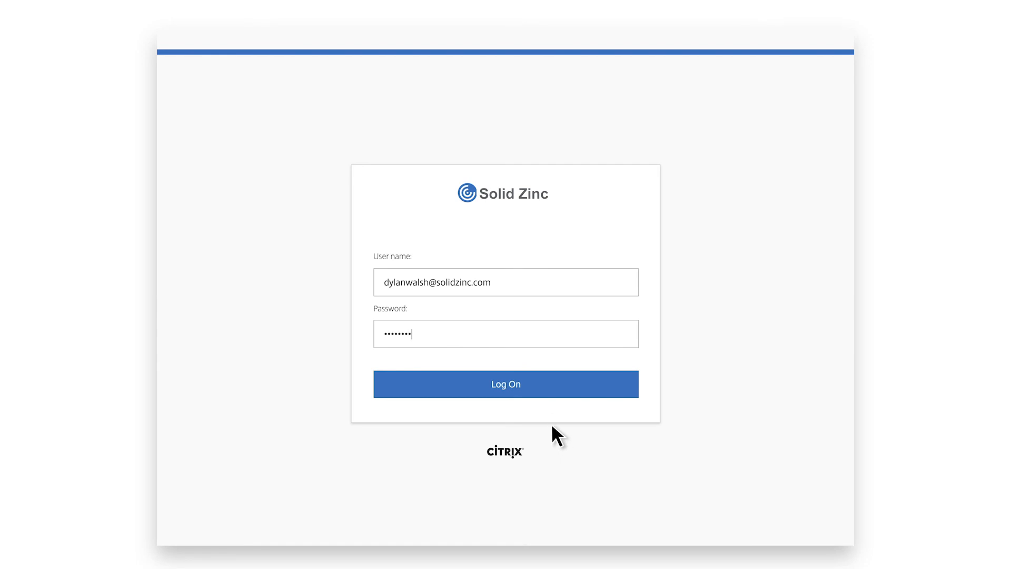
click(506, 383)
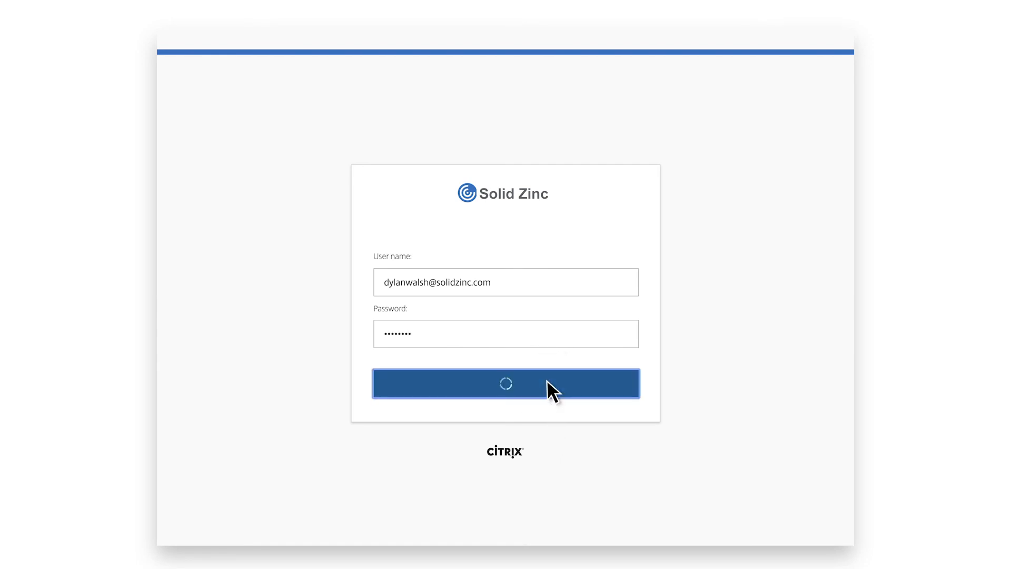
click(505, 383)
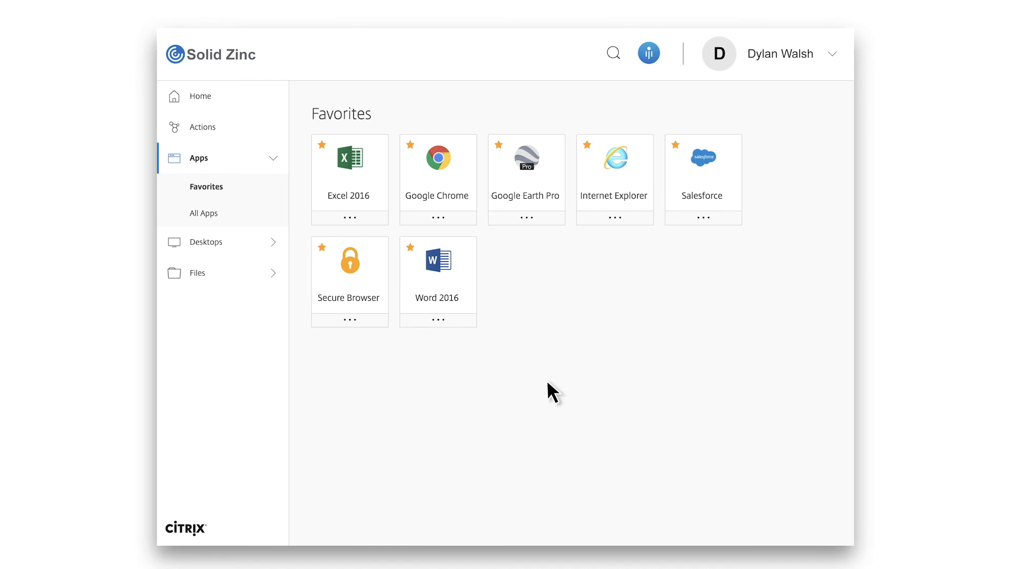